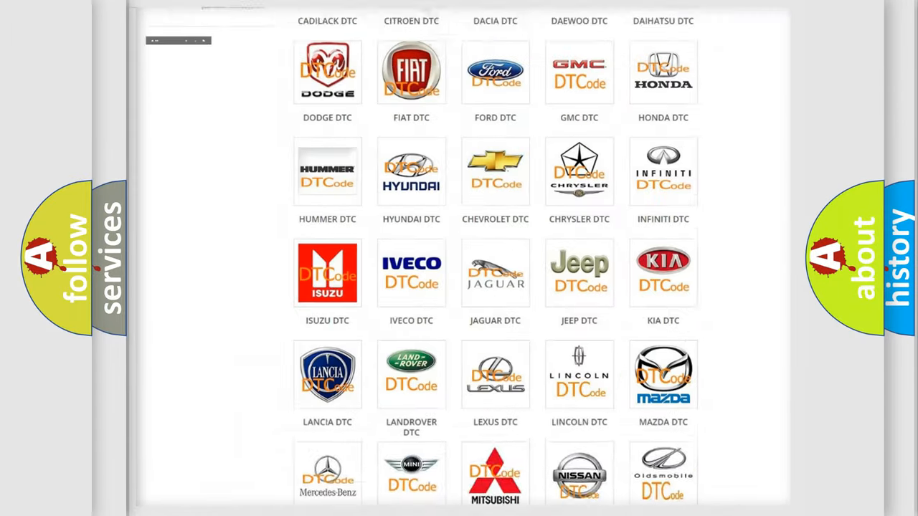
- Open the Jeep DTC page from its logo and browse its trouble code subcategories
scroll(up, 3)
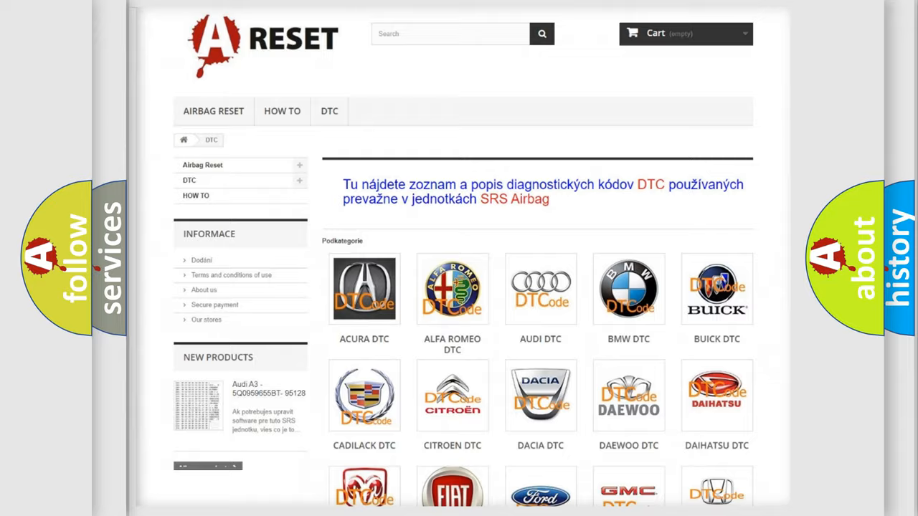
scroll(down, 3)
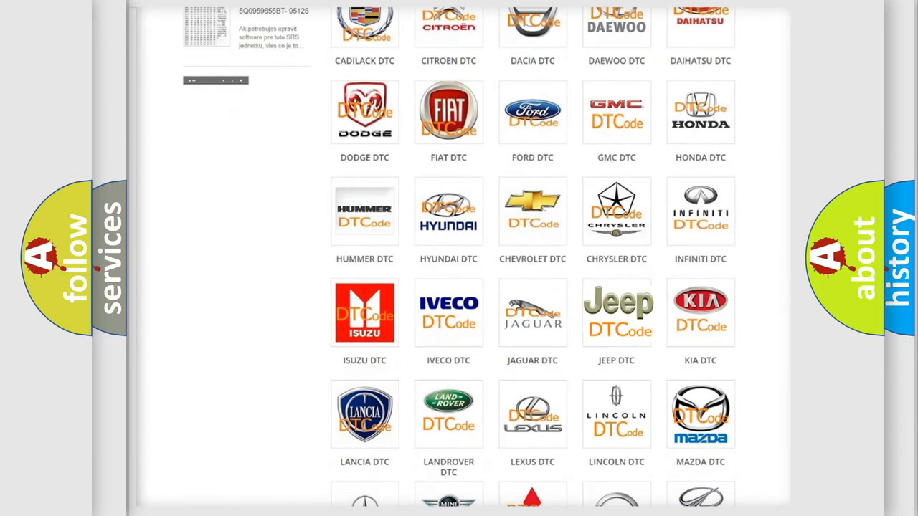
click(616, 311)
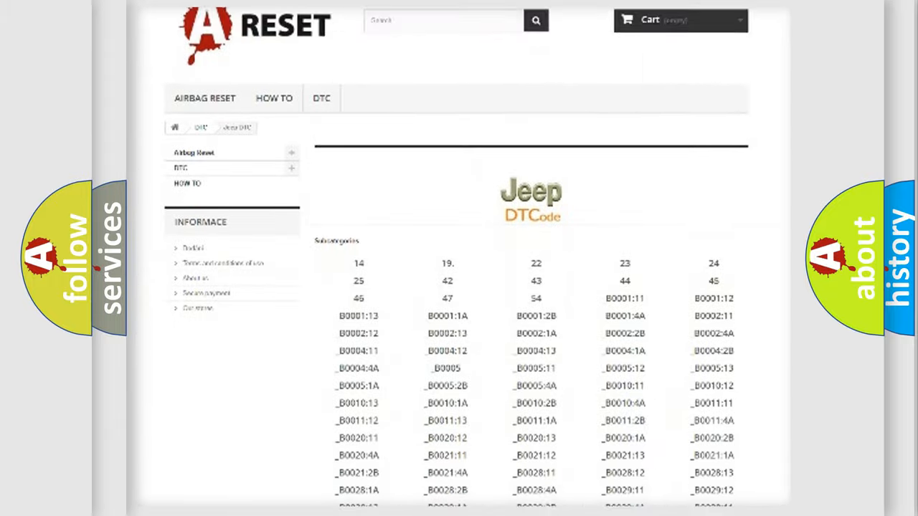
scroll(down, 3)
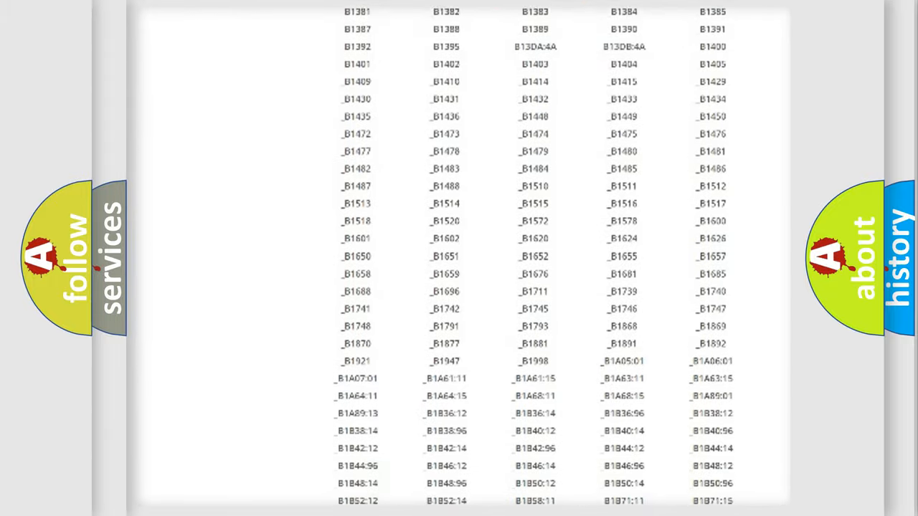
scroll(up, 3)
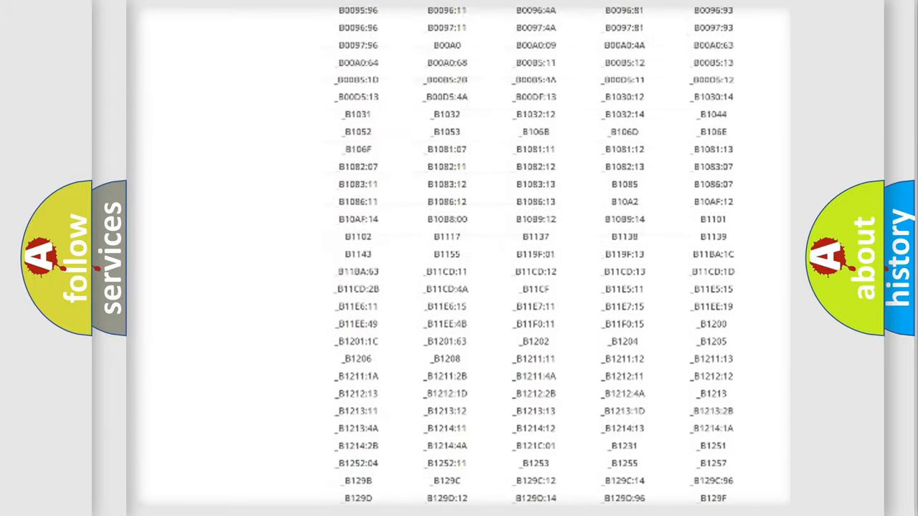
scroll(up, 3)
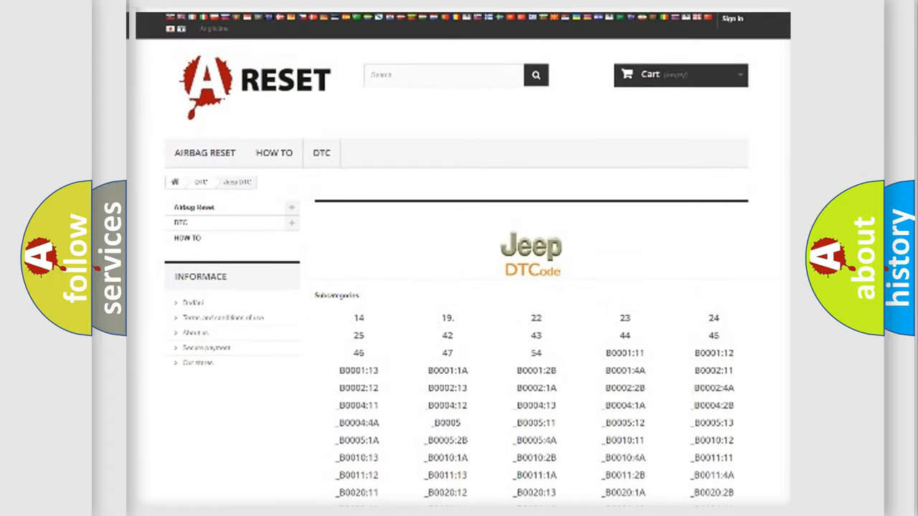